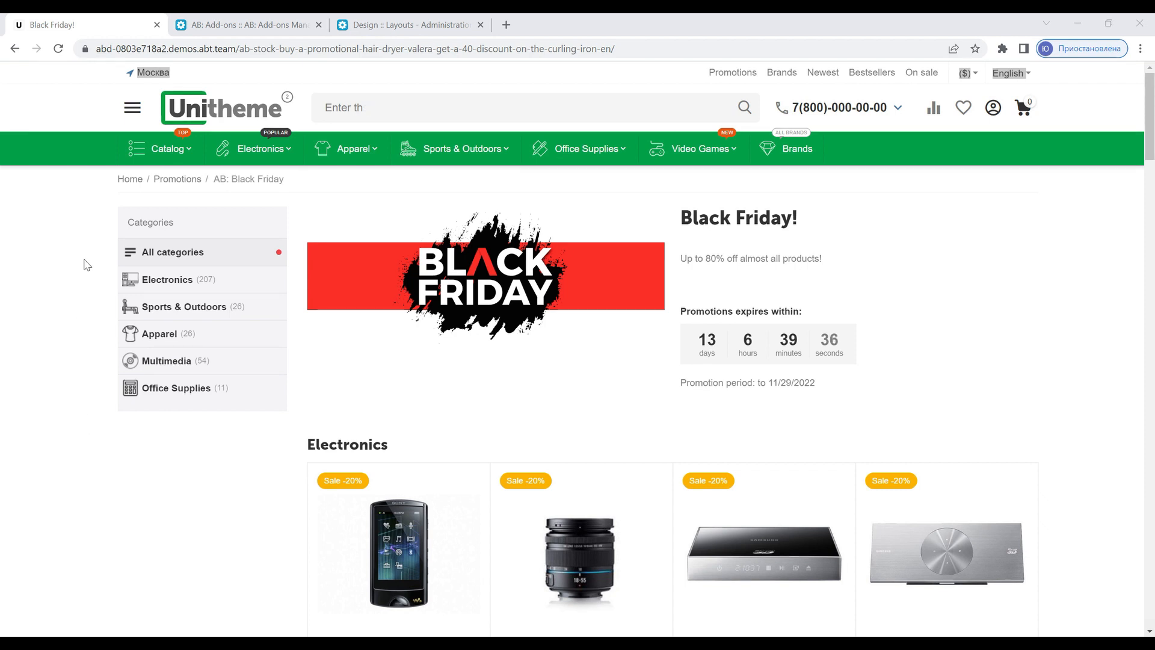
Step: Filter the Black Friday promotion to Electronics and browse its subcategories and discounted products
click(166, 280)
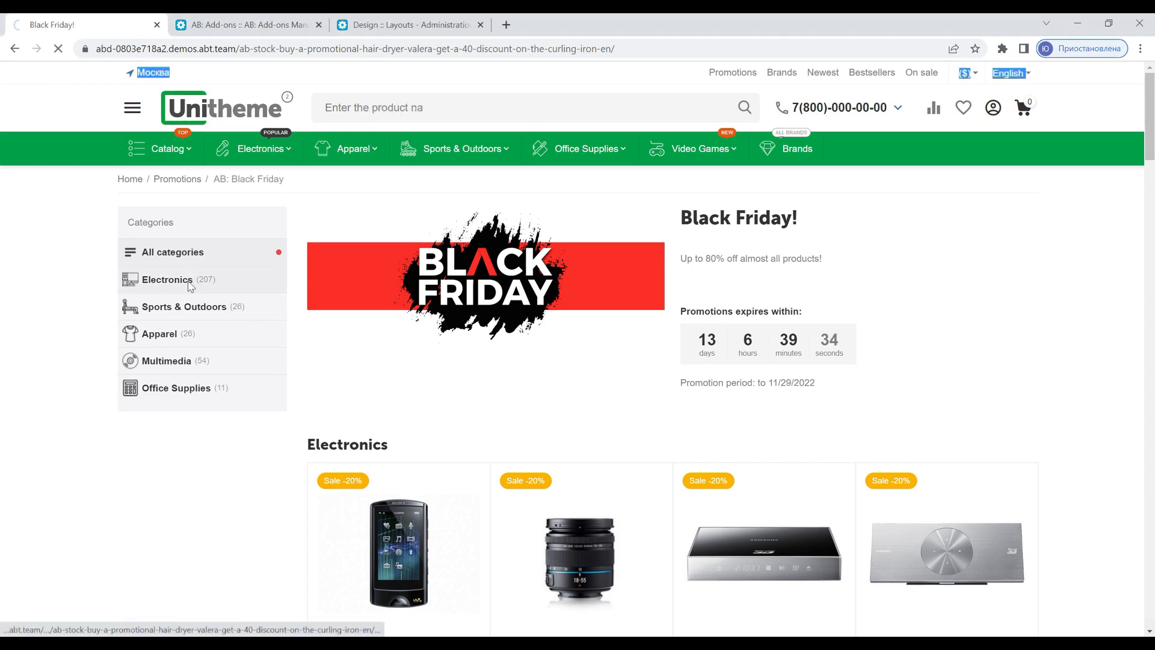
click(166, 279)
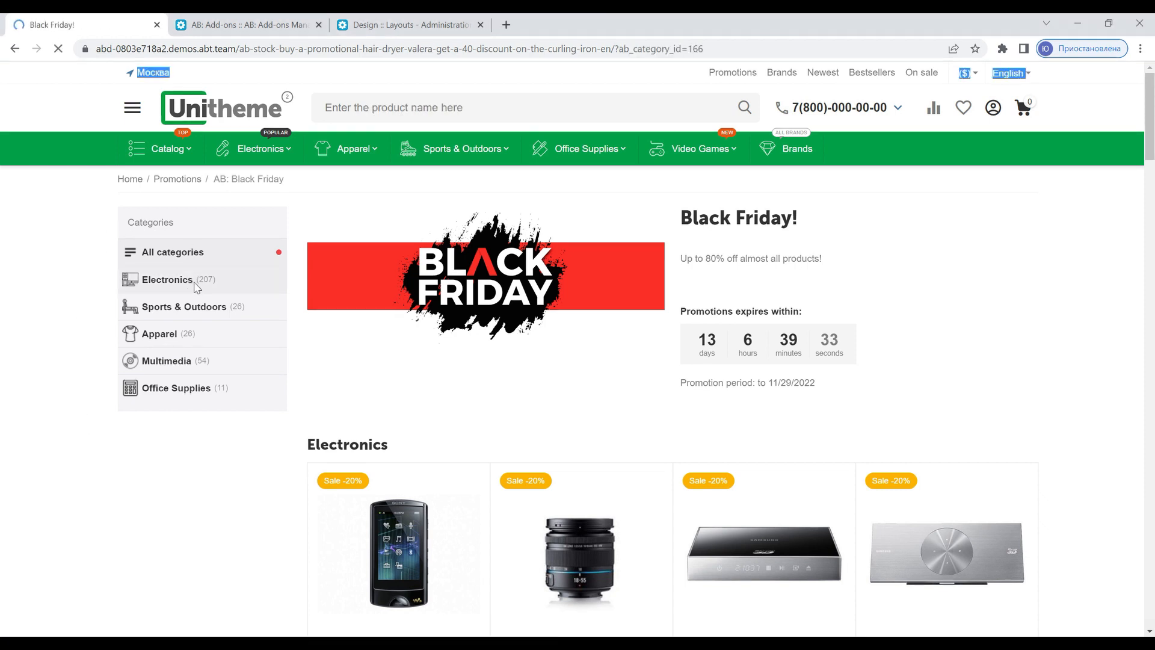
click(168, 279)
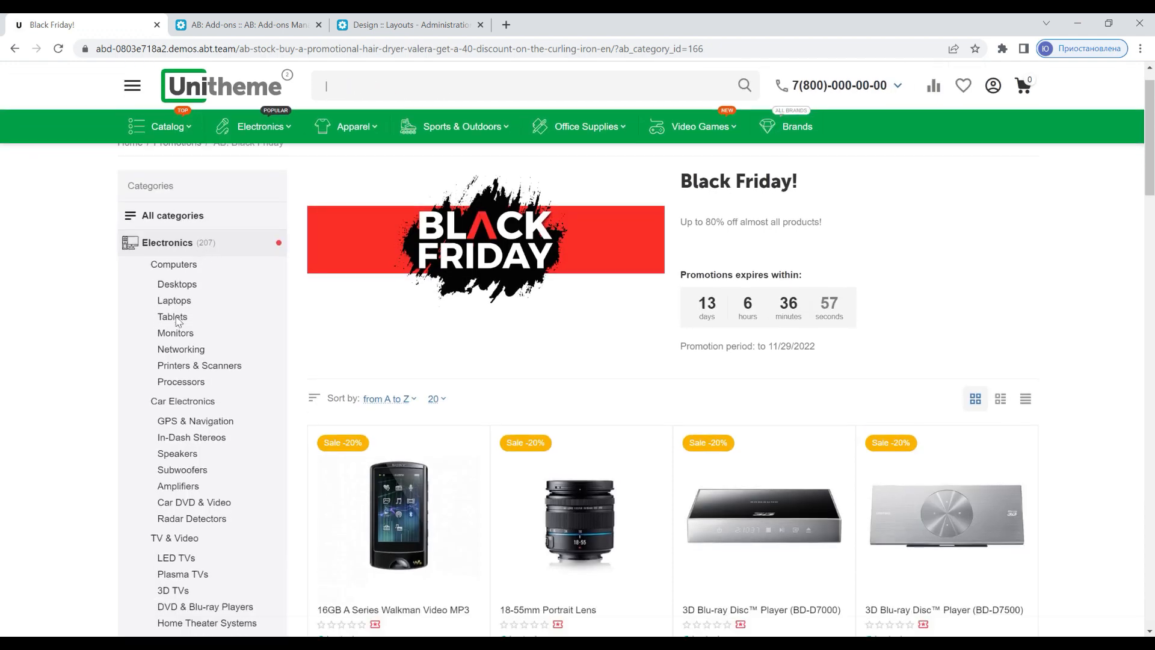
scroll(down, 3)
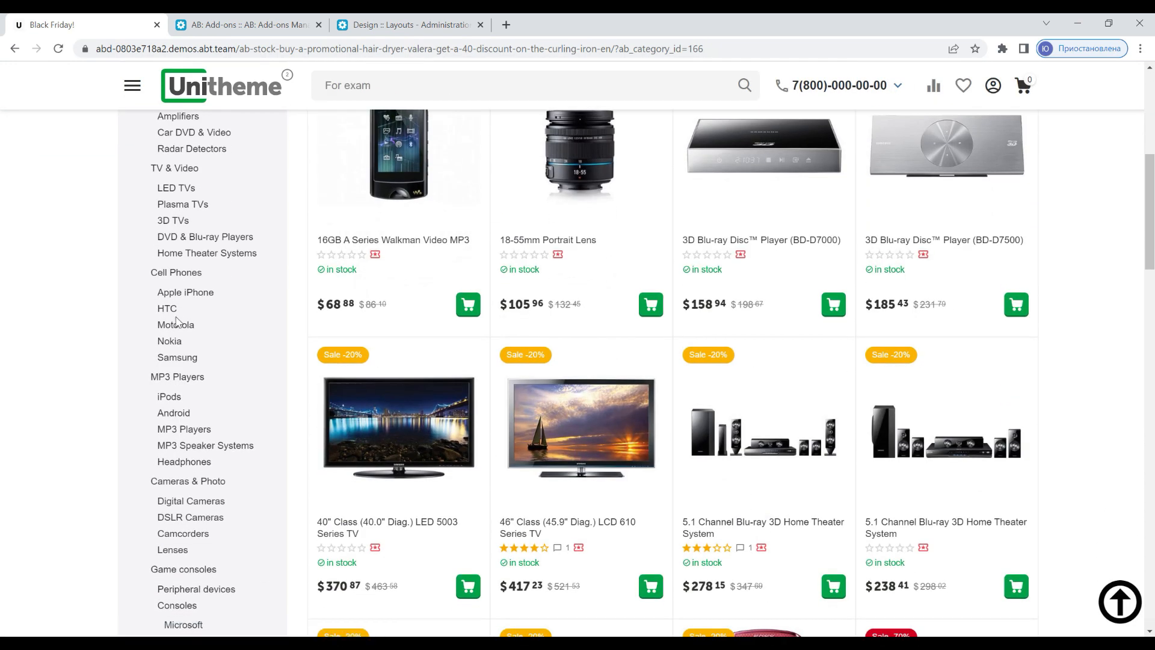
scroll(up, 3)
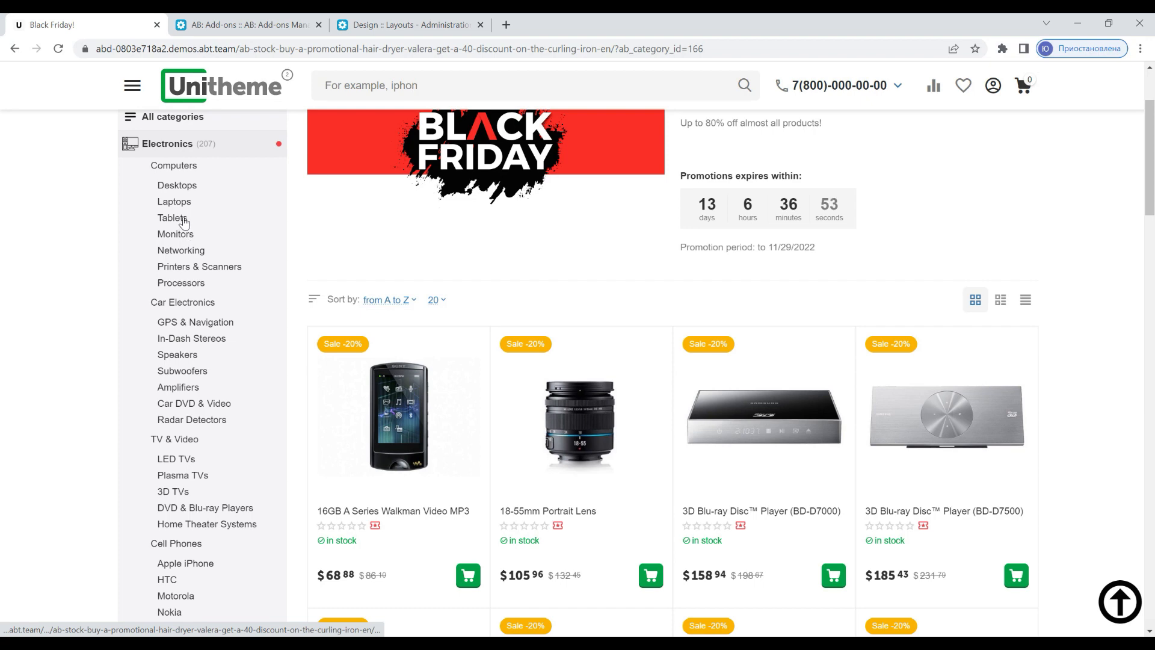
Step: Show the promotion's Tablets, narrow them to the Apple brand, then reset that filter
click(173, 217)
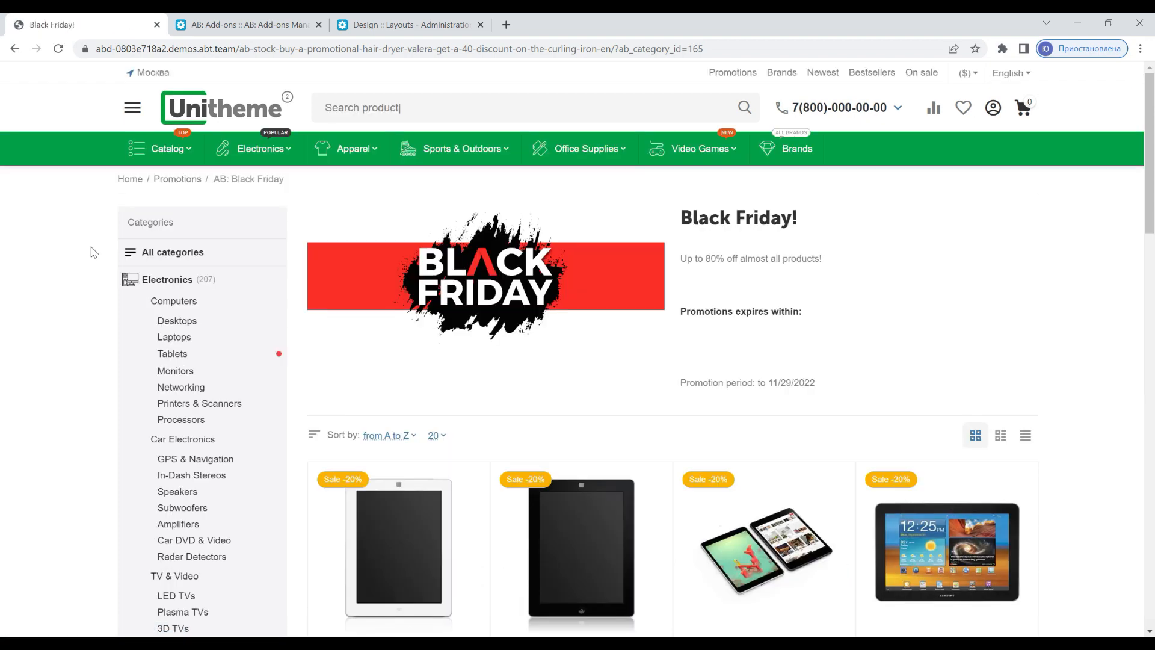
scroll(down, 3)
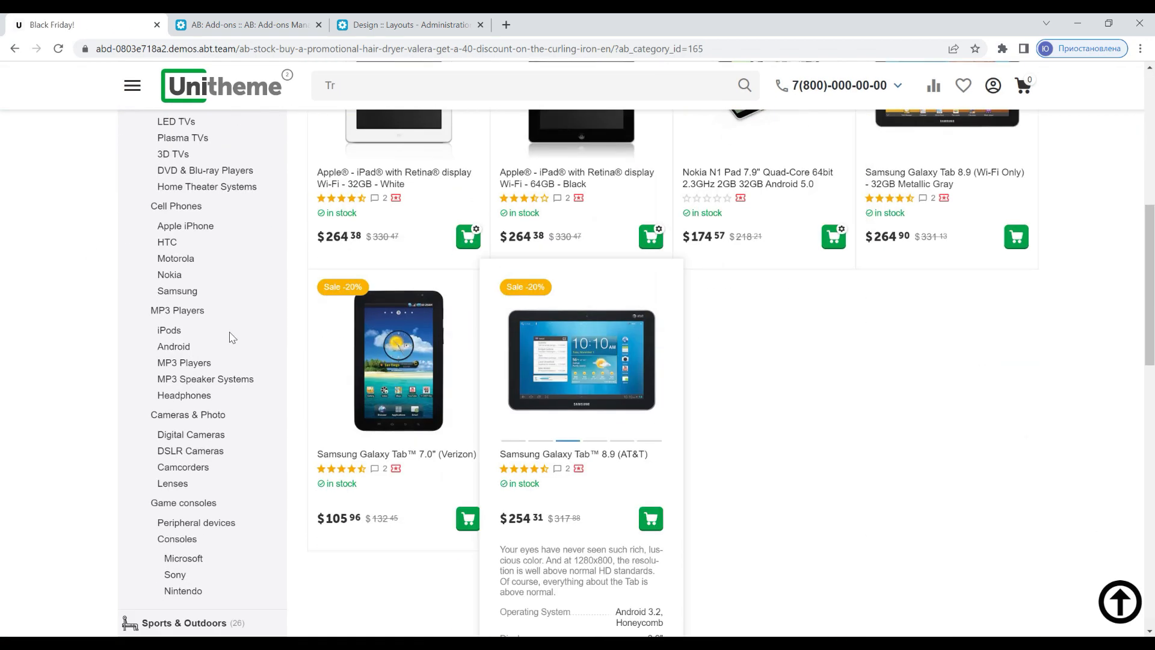
click(136, 349)
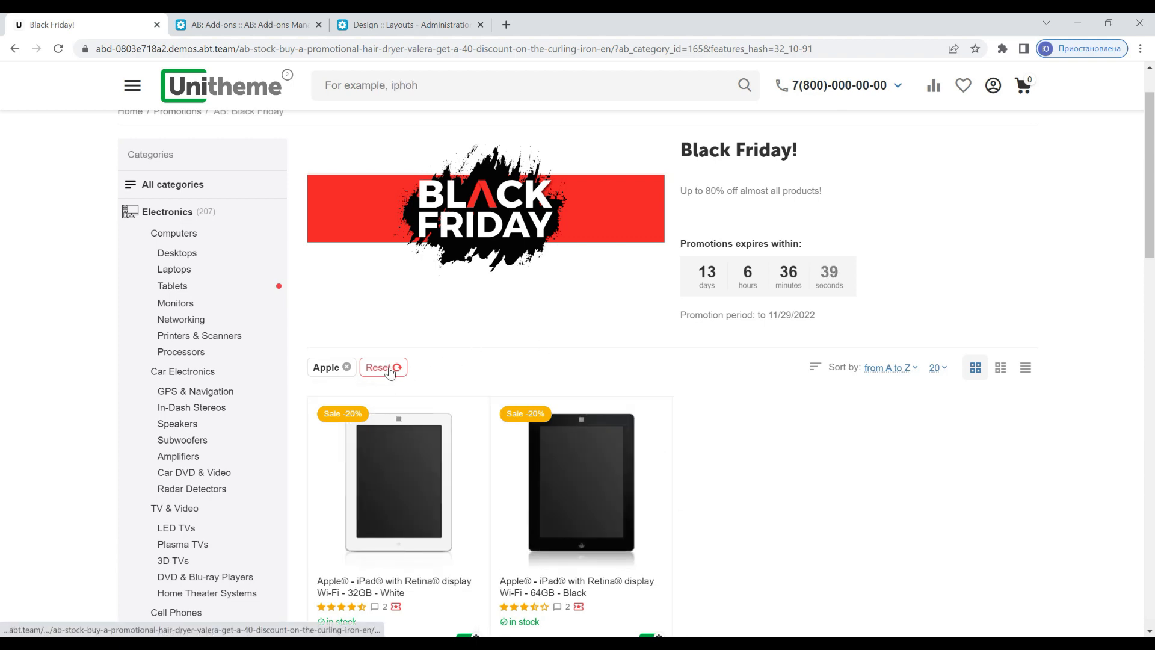
click(380, 367)
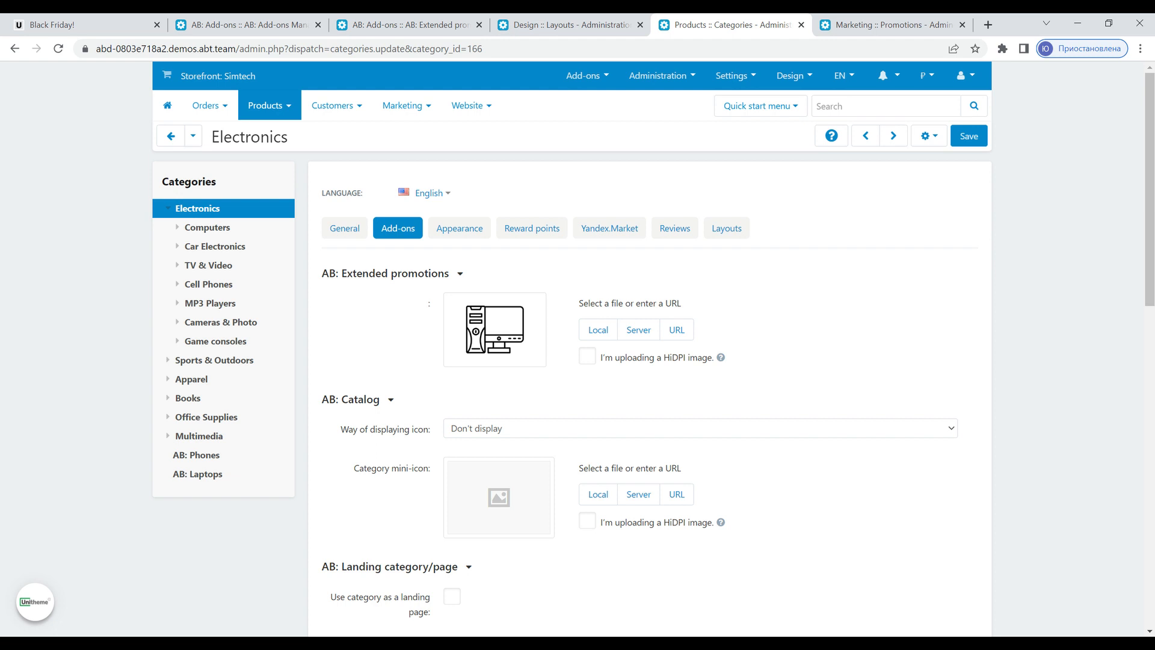
Step: Switch to the admin tab showing the Electronics category's Add-ons settings
click(890, 24)
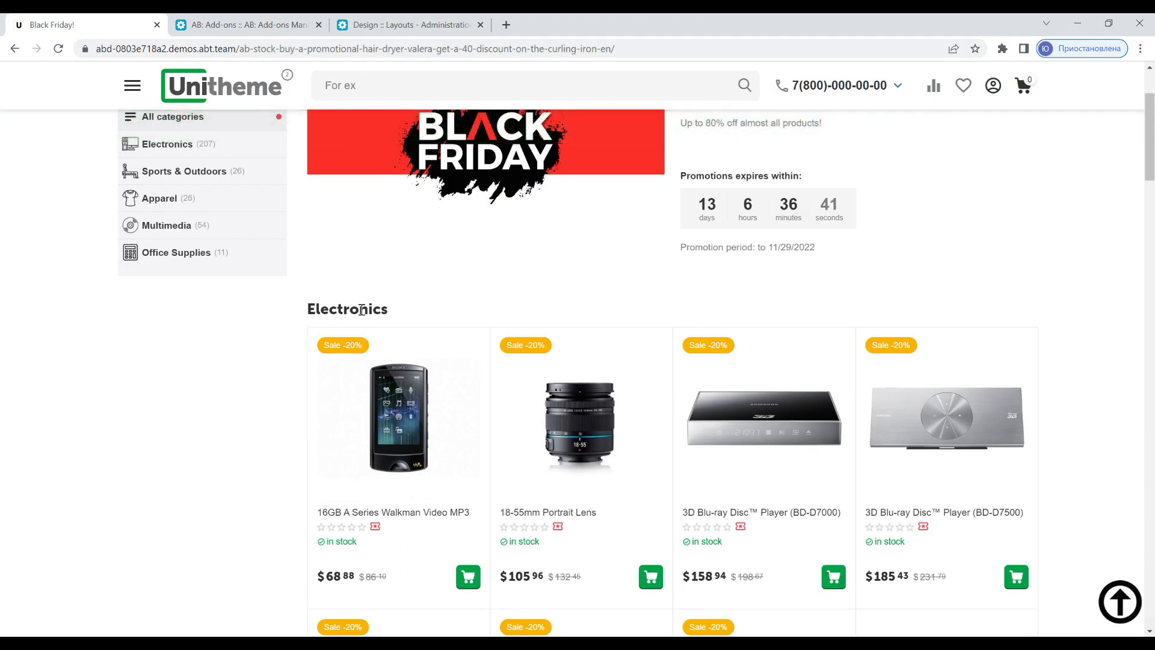
Step: Scroll through the category sections and return the promotion page to products from all categories
scroll(down, 3)
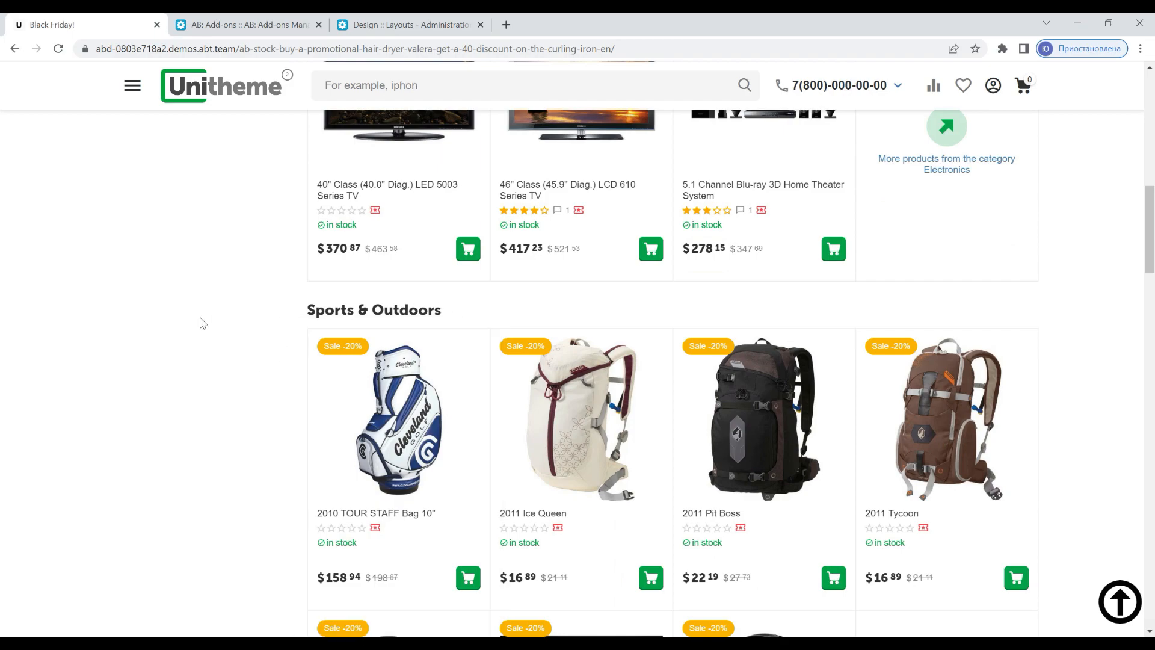
scroll(down, 3)
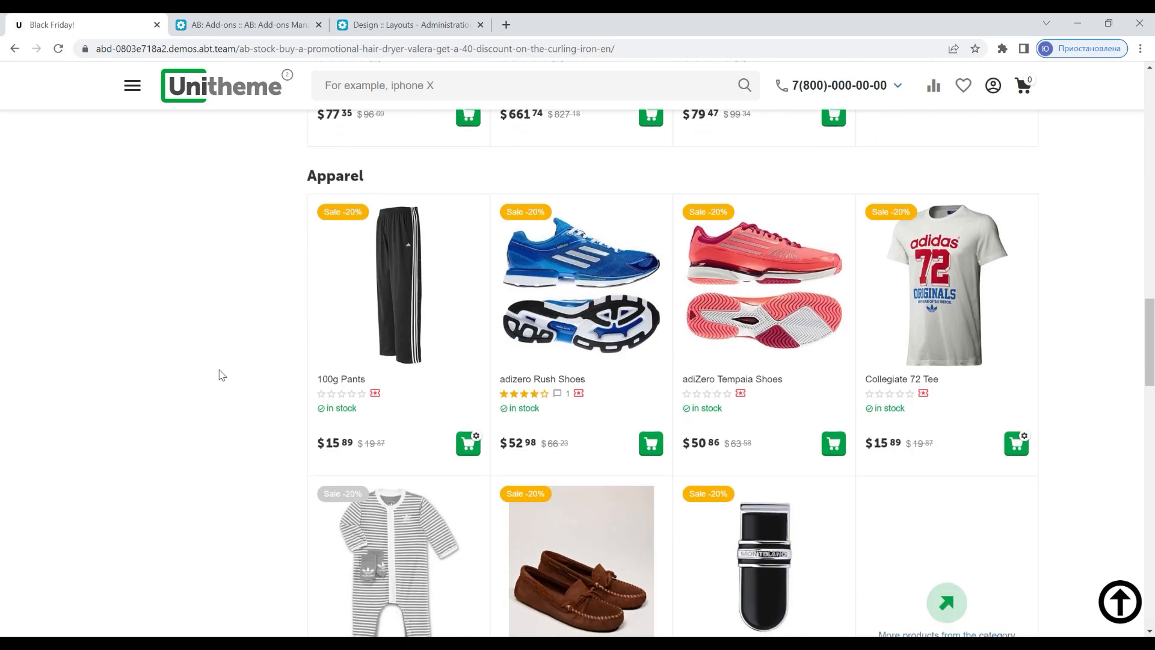
text(Ent)
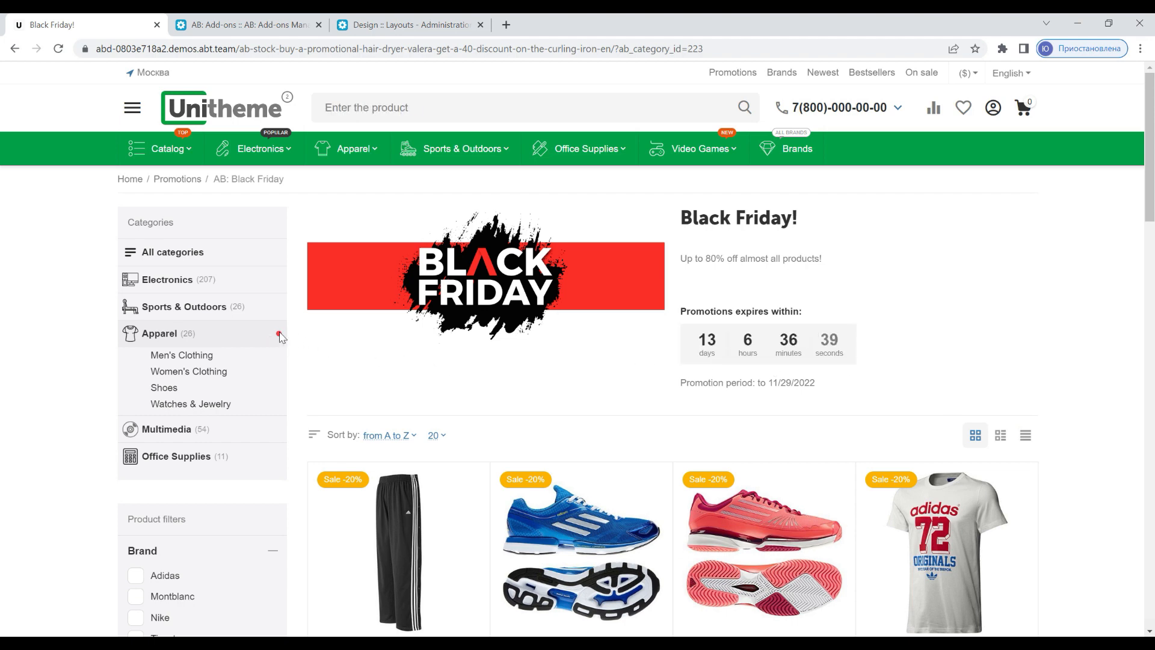
click(173, 252)
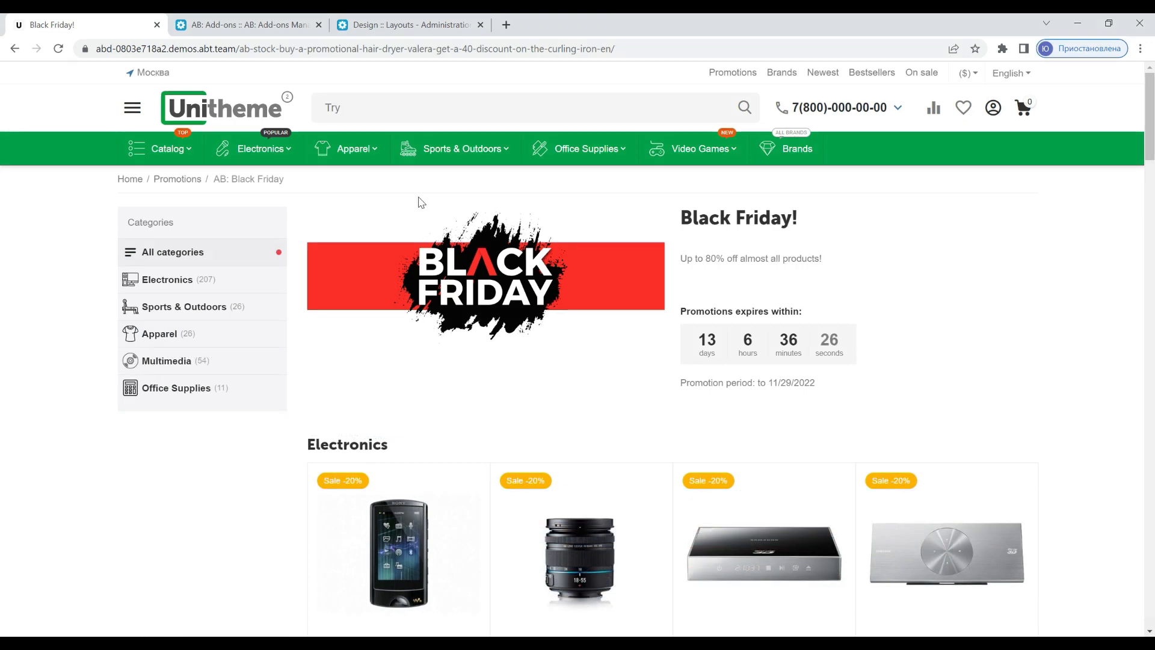
Step: Open the Extended promotions Layouts page and select the UniTheme 2 (Light v2) AB: Promotion layout
click(247, 24)
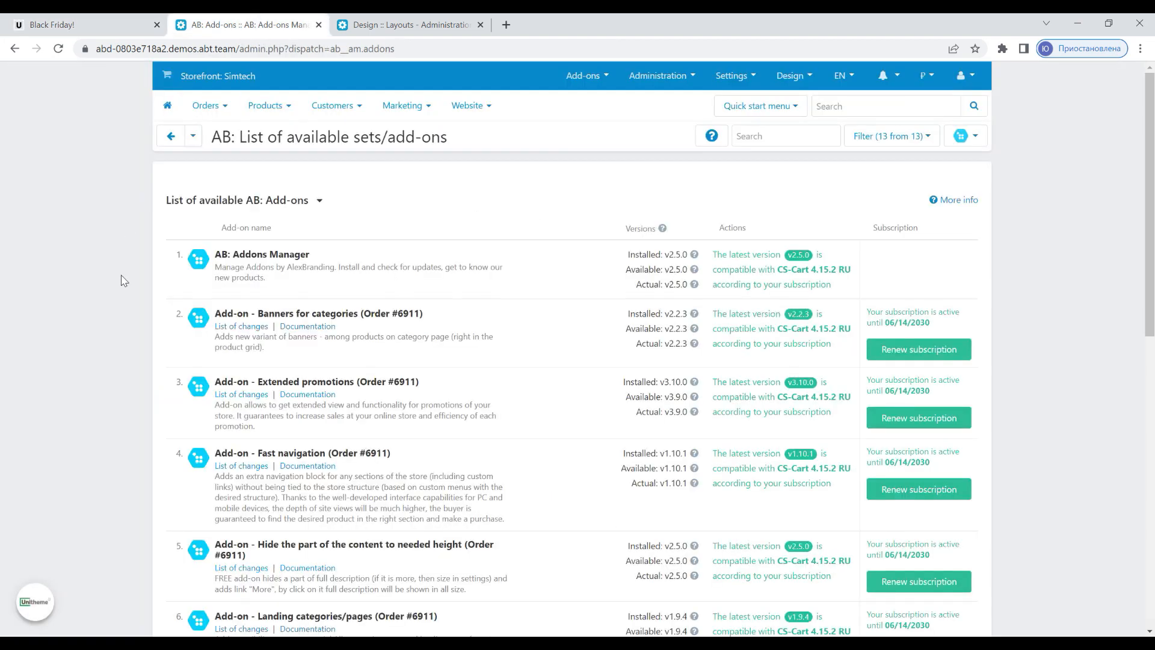
click(540, 385)
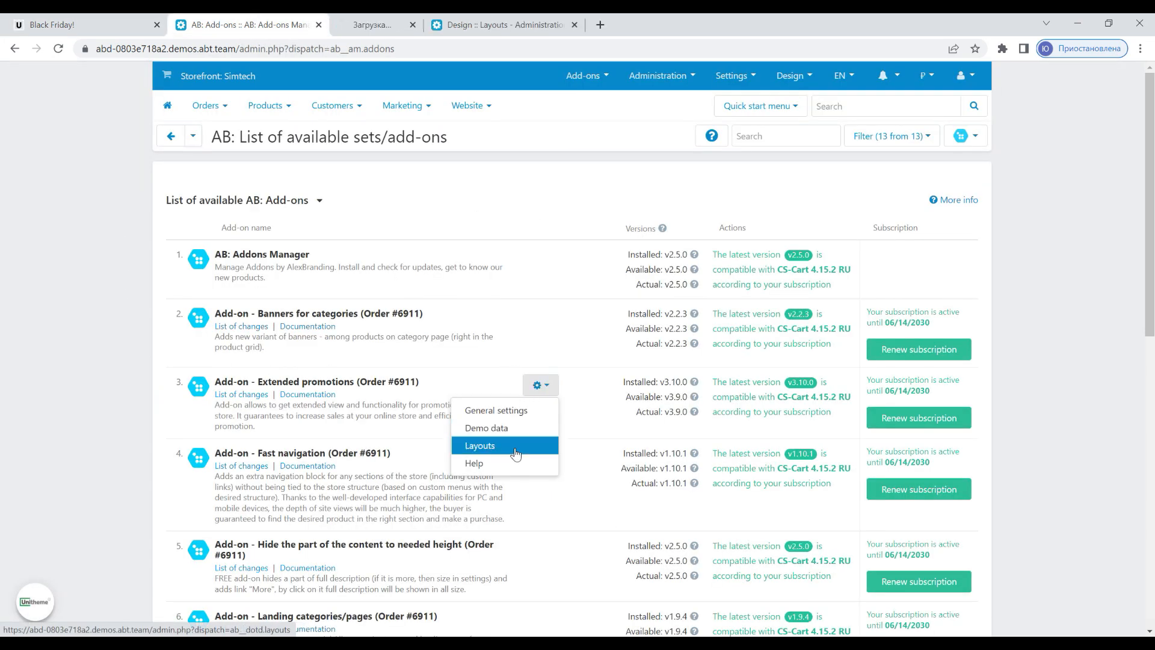
click(480, 446)
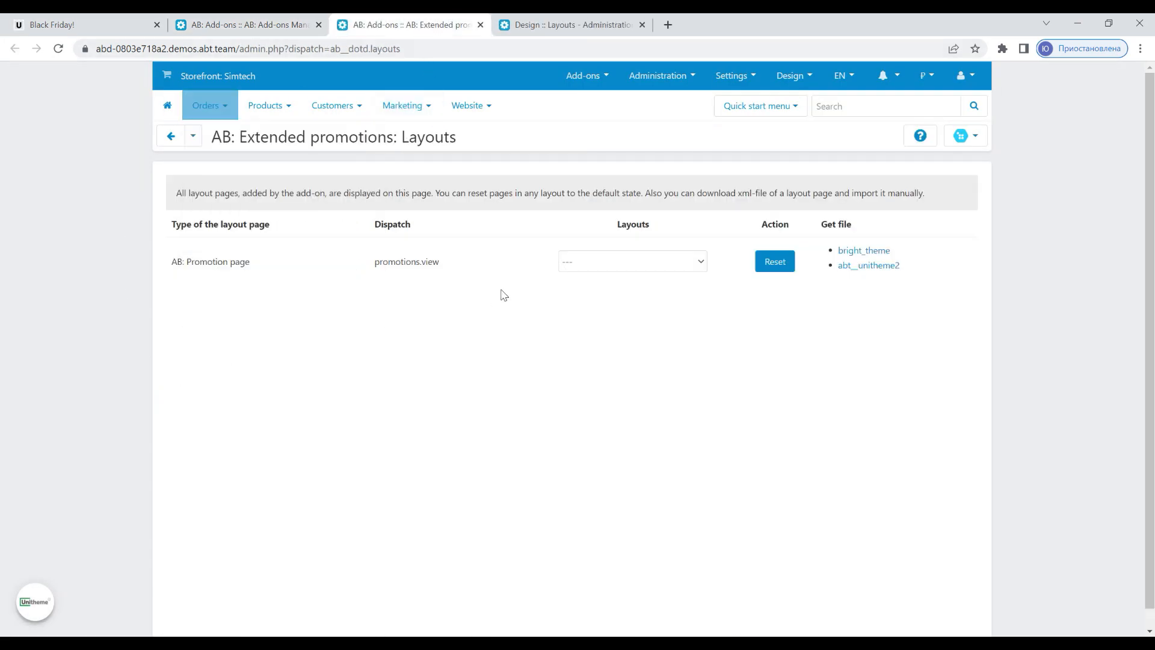
click(630, 262)
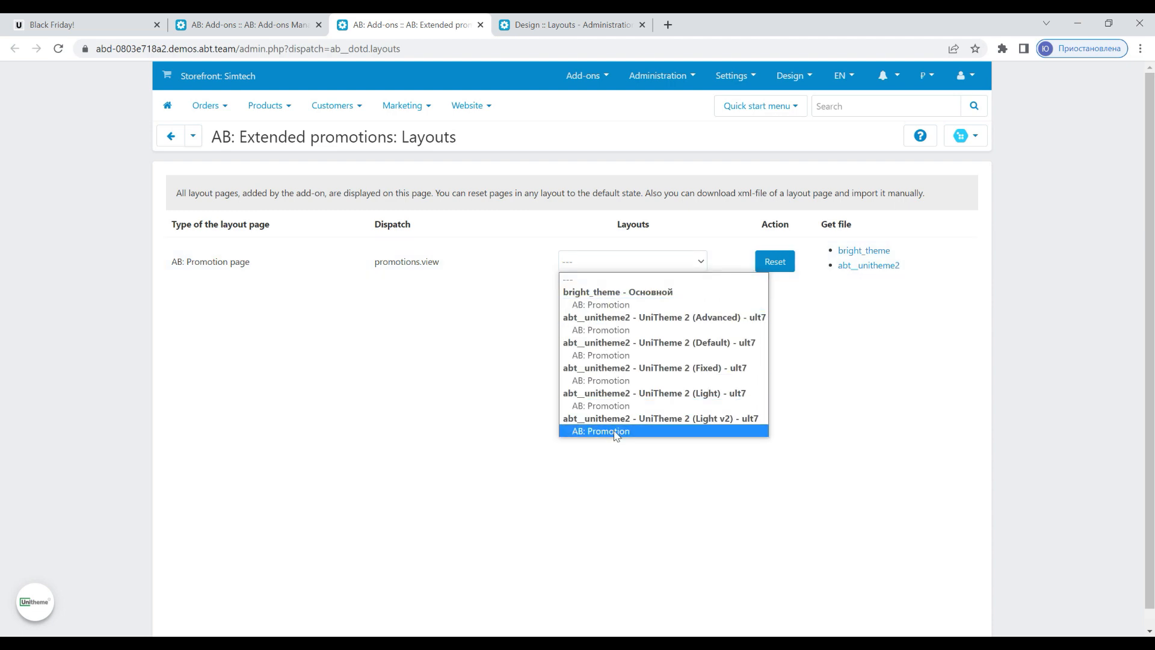
click(600, 431)
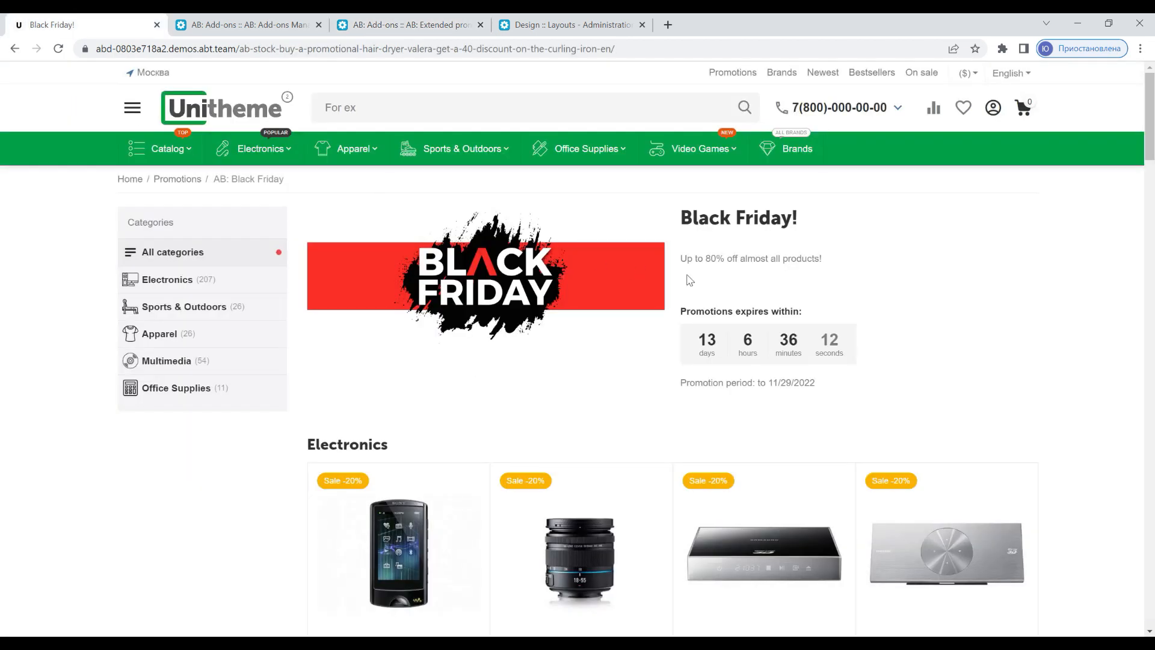
Step: Scroll through the refreshed Black Friday page's Electronics section and back to the top
scroll(down, 3)
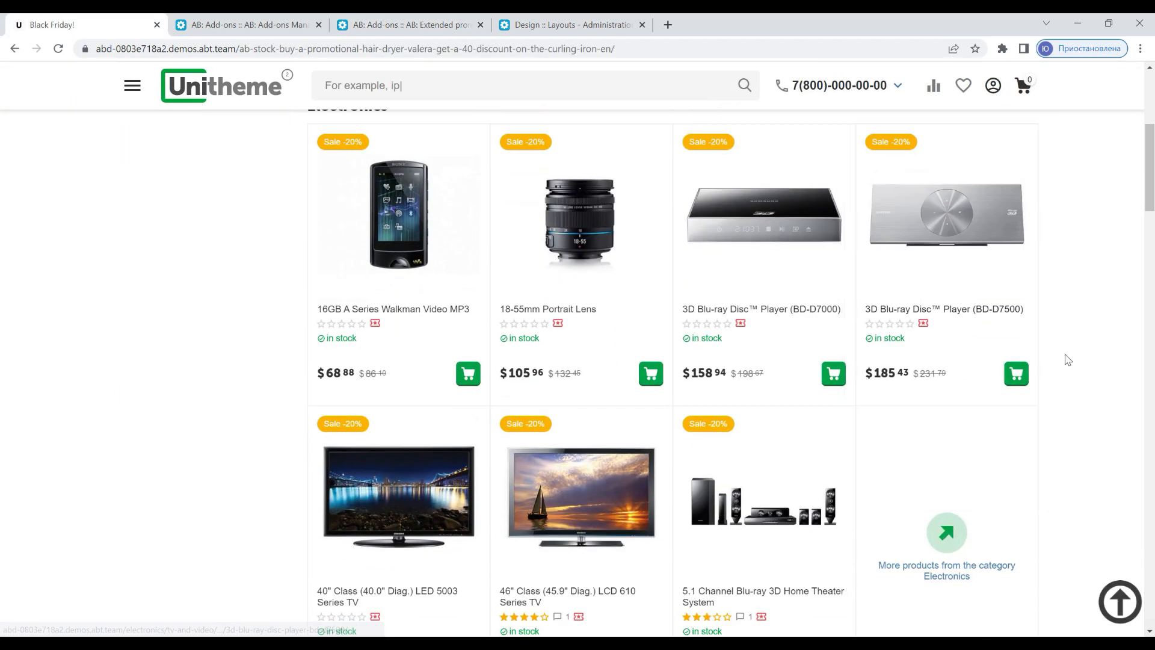
scroll(up, 3)
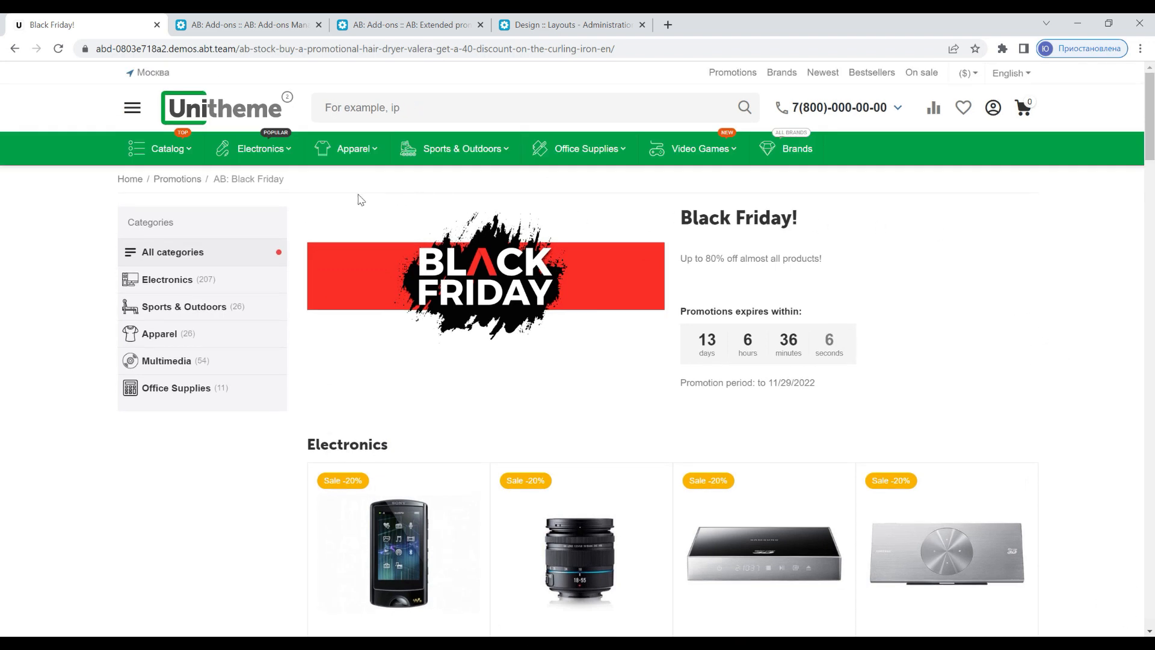
Step: Open the AB: Promotion layout editor and review its Promotion header, Categories and Product filters blocks
click(567, 24)
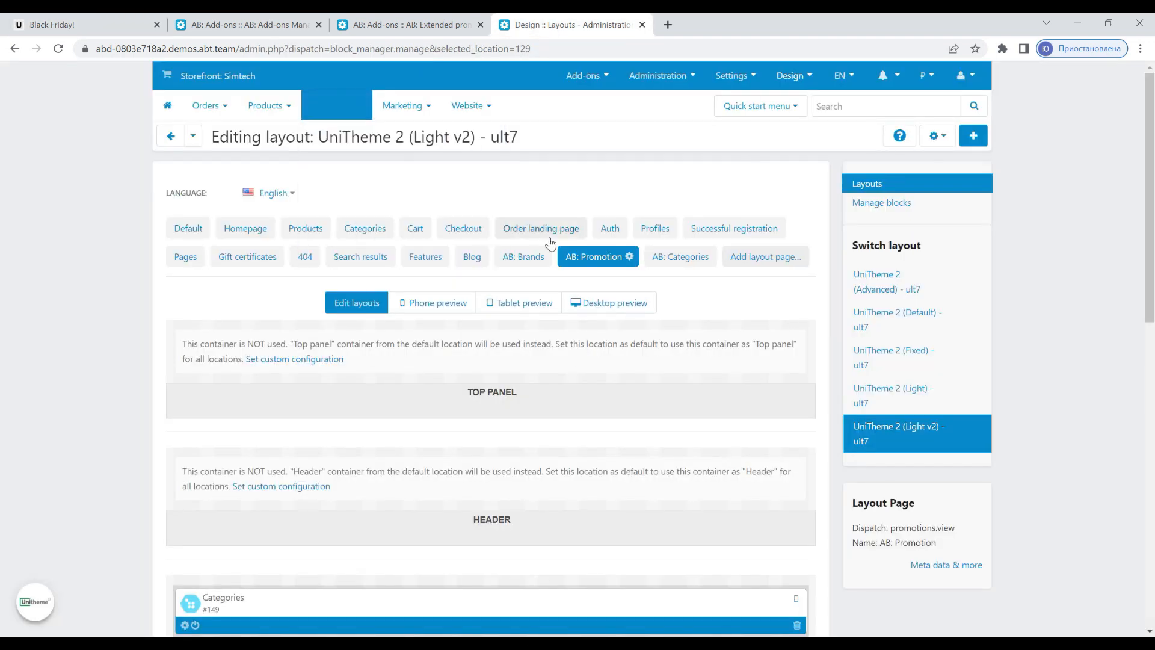
scroll(down, 3)
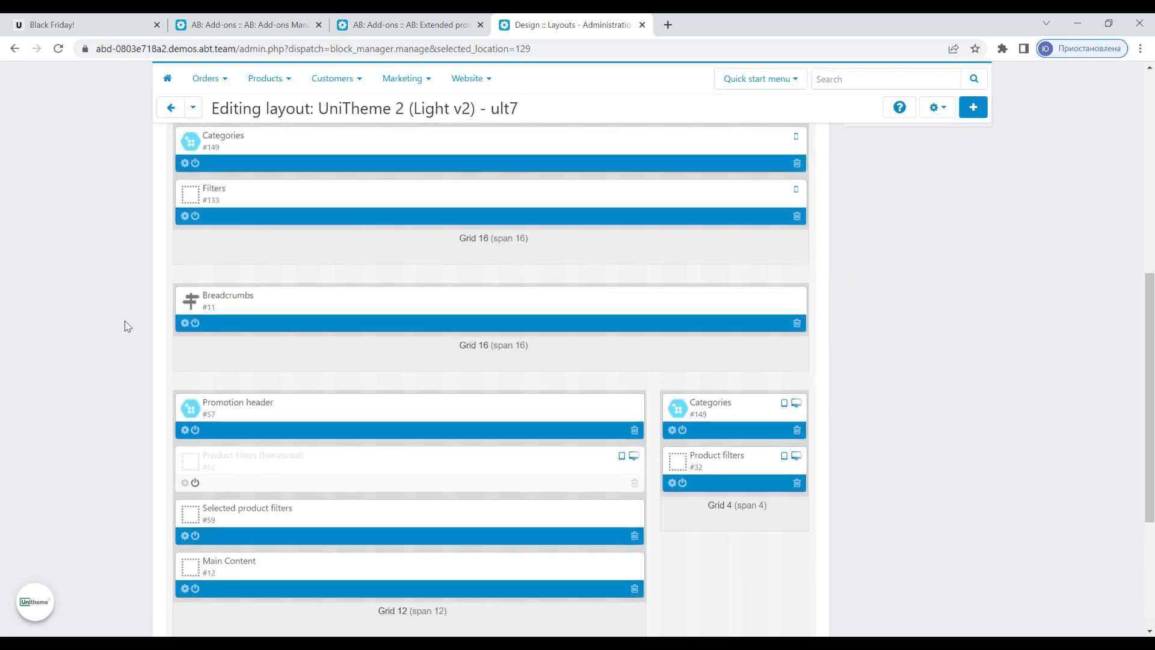
scroll(down, 3)
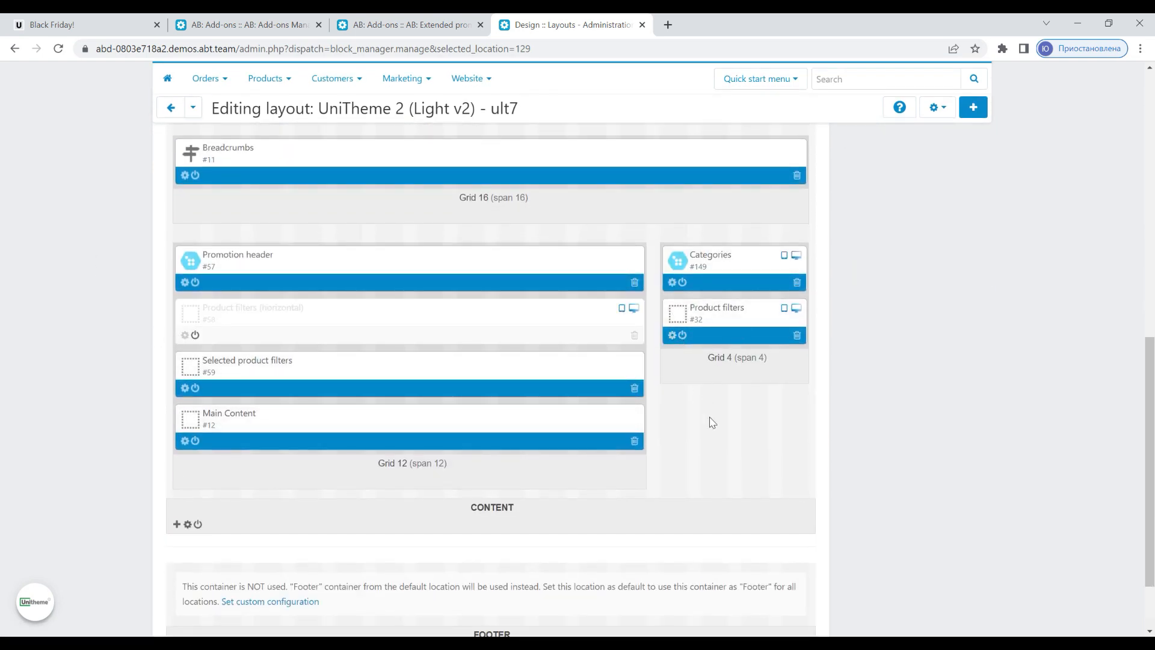
scroll(up, 3)
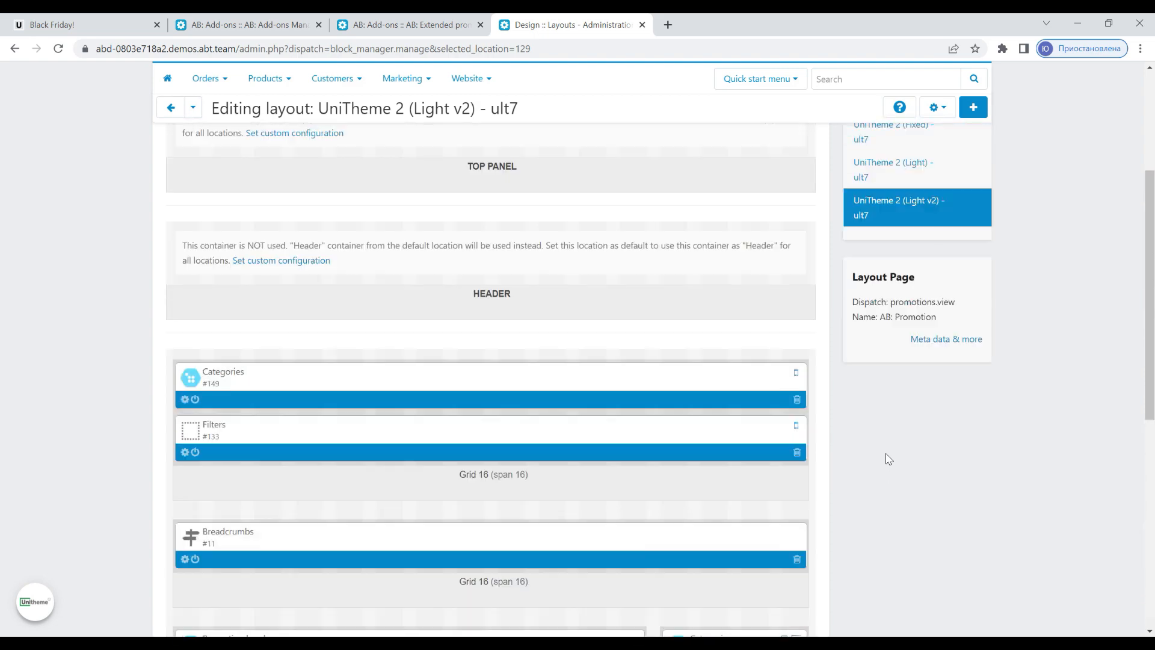